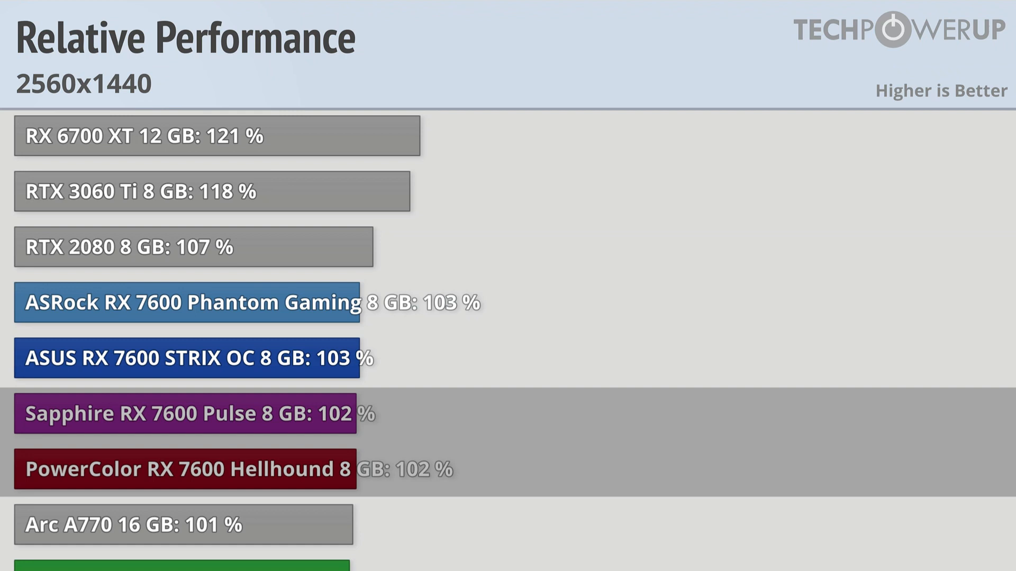
scroll(down, 3)
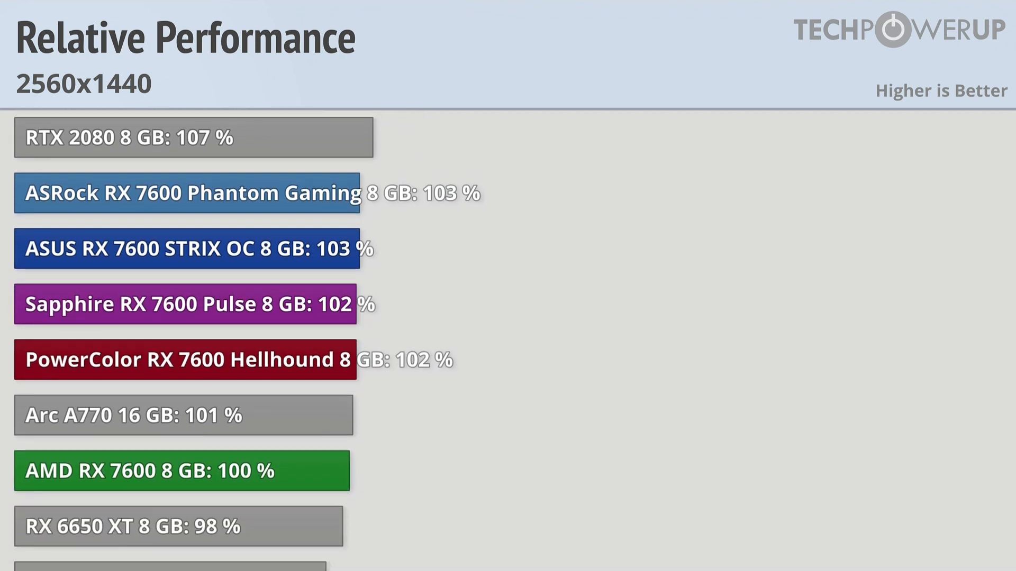
mouse_move(183, 415)
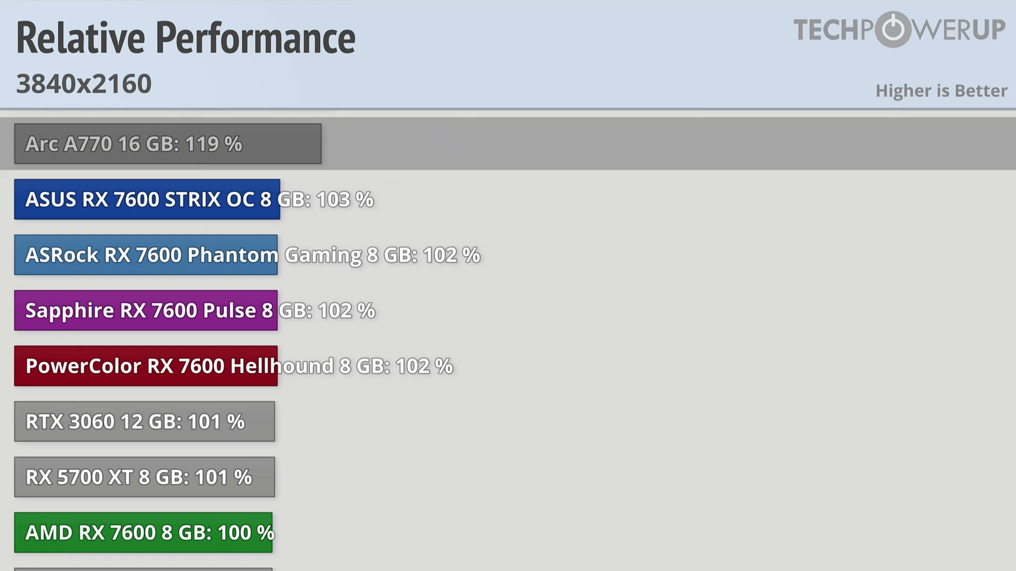
scroll(down, 3)
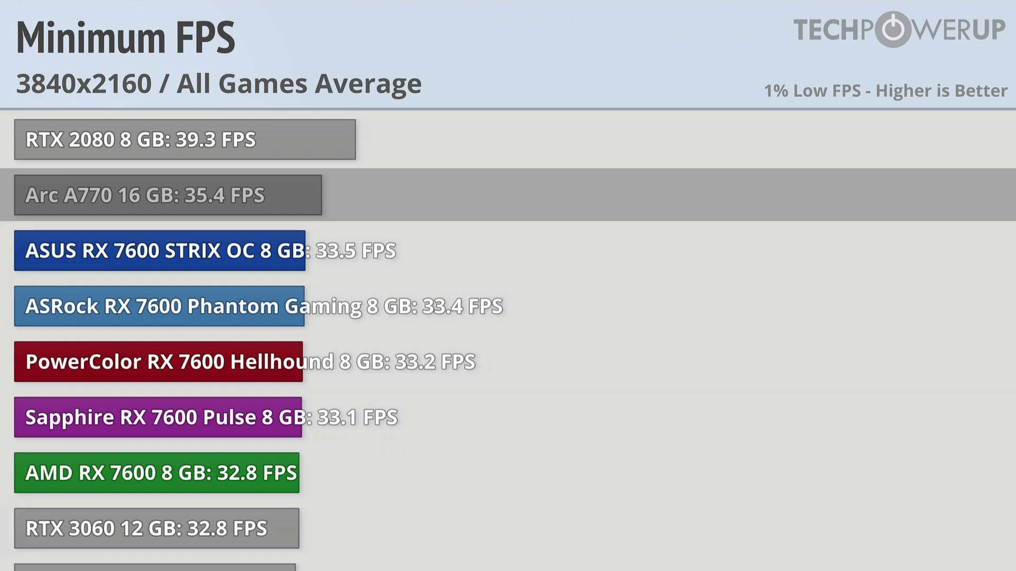
scroll(down, 3)
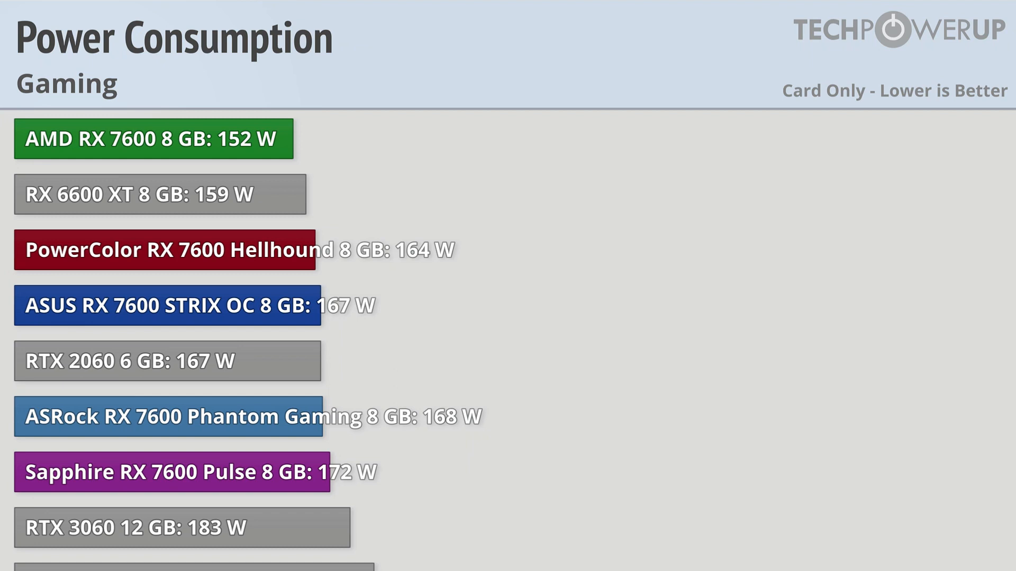
scroll(down, 3)
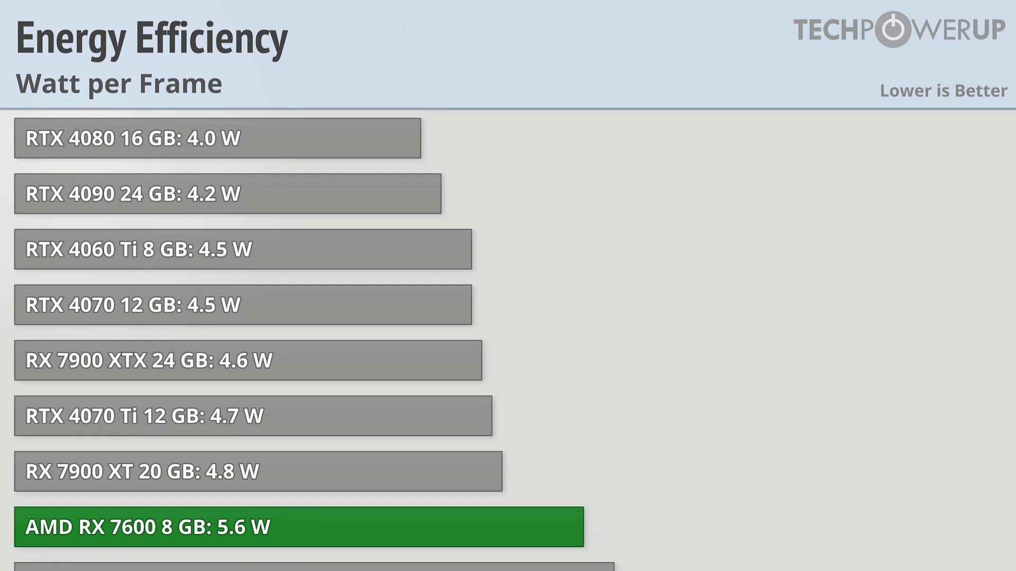
mouse_move(257, 471)
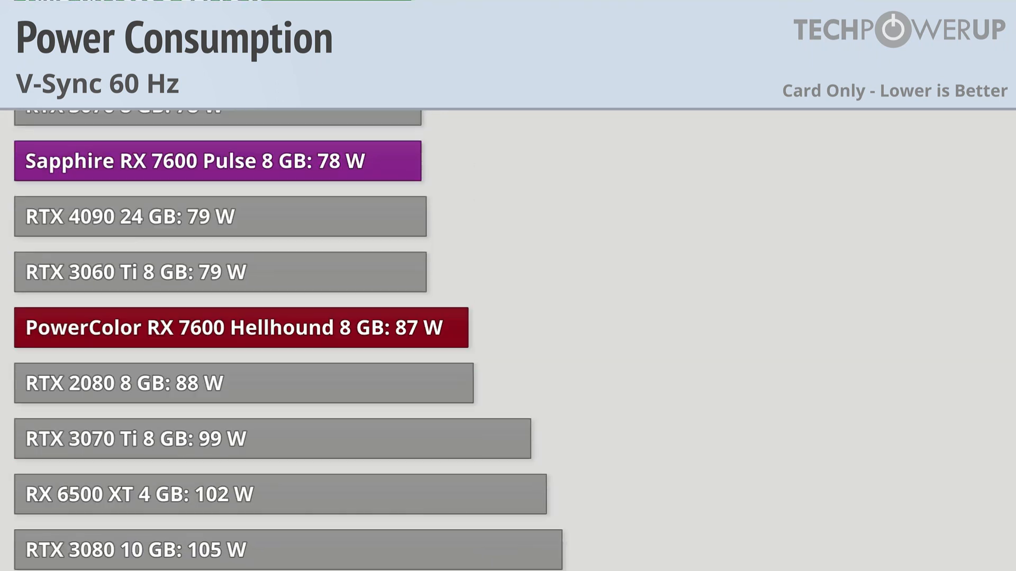
scroll(down, 3)
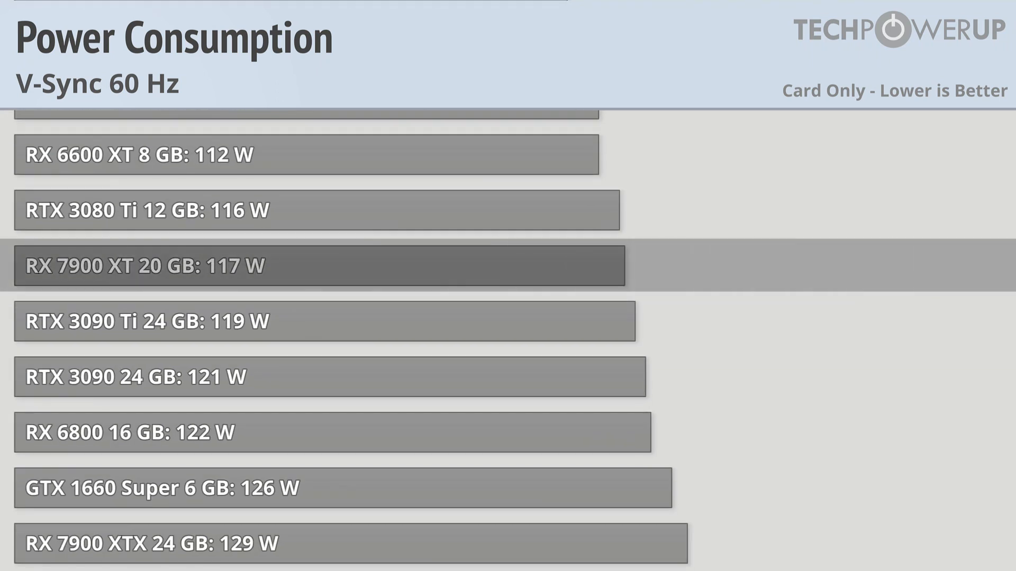